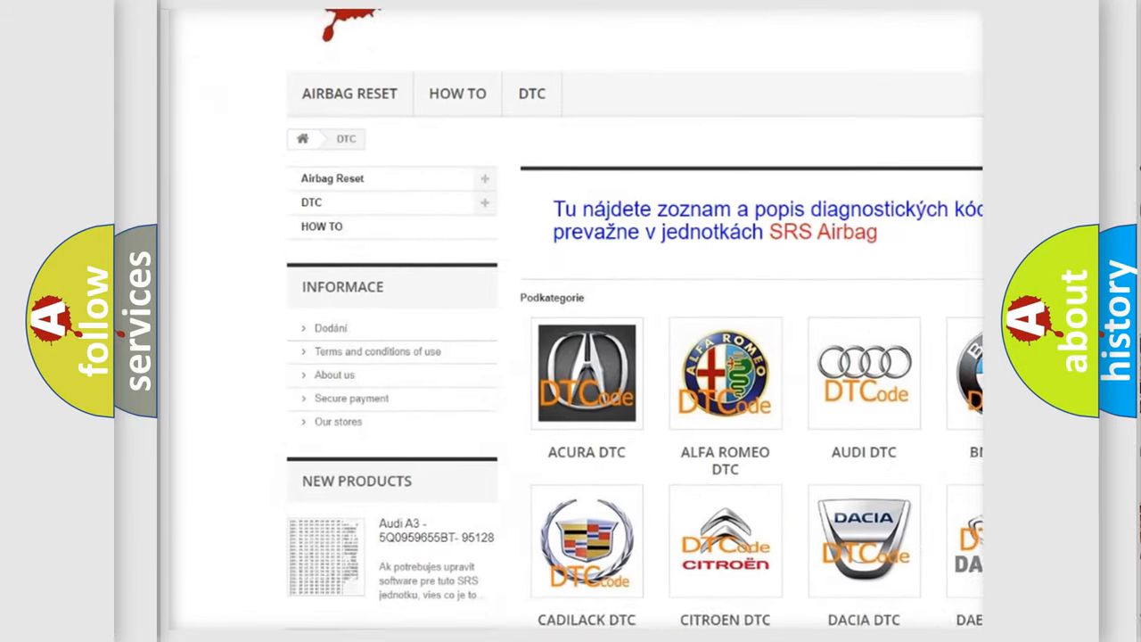
{"action": "scroll", "scroll_direction": "down", "scroll_amount": 3}
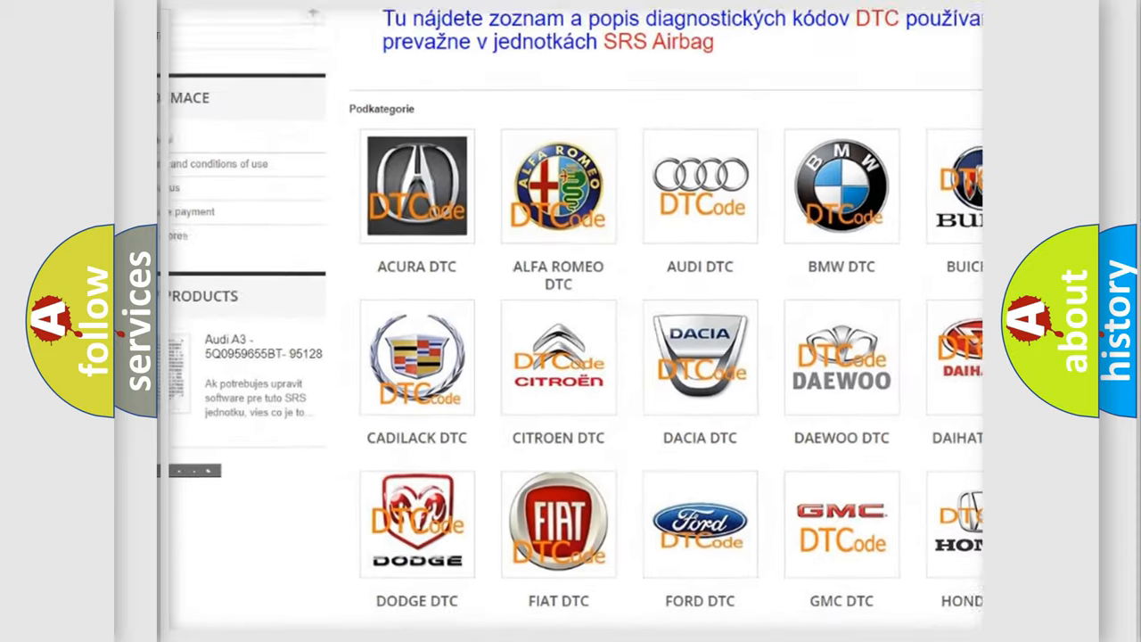
{"action": "scroll", "scroll_direction": "down", "scroll_amount": 3}
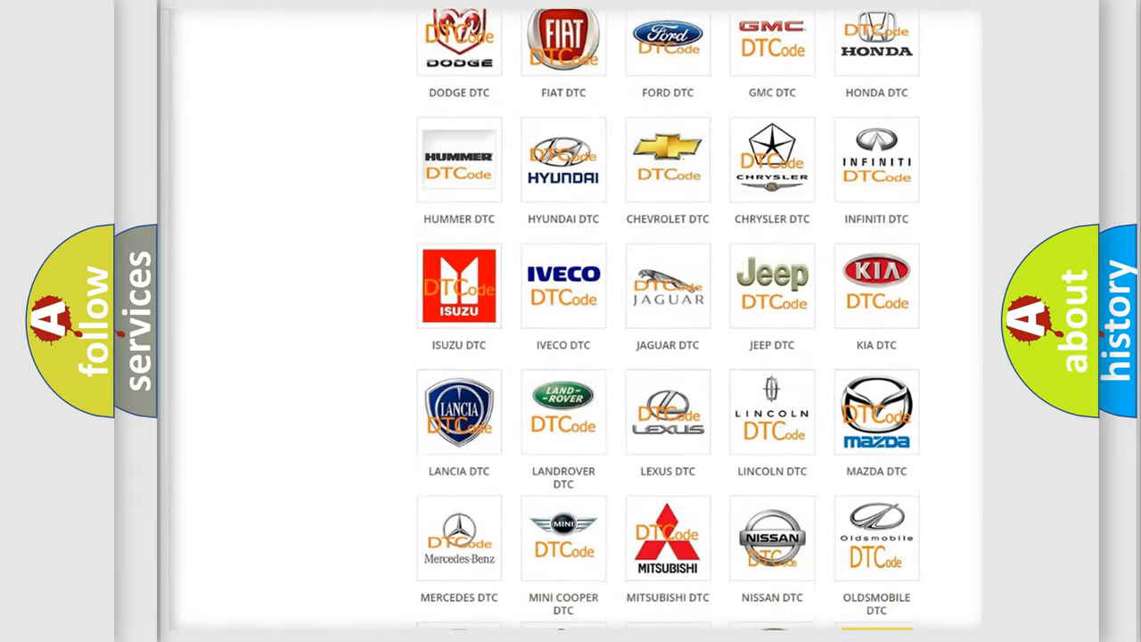
{"action": "scroll", "scroll_direction": "down", "scroll_amount": 3}
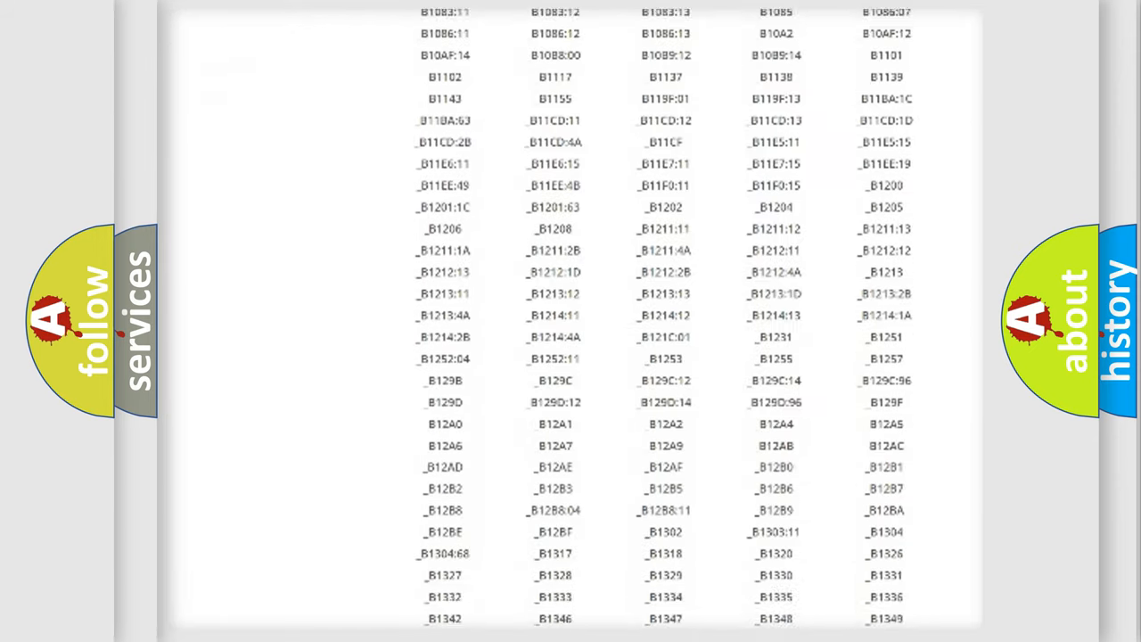
{"action": "scroll", "scroll_direction": "down", "scroll_amount": 3}
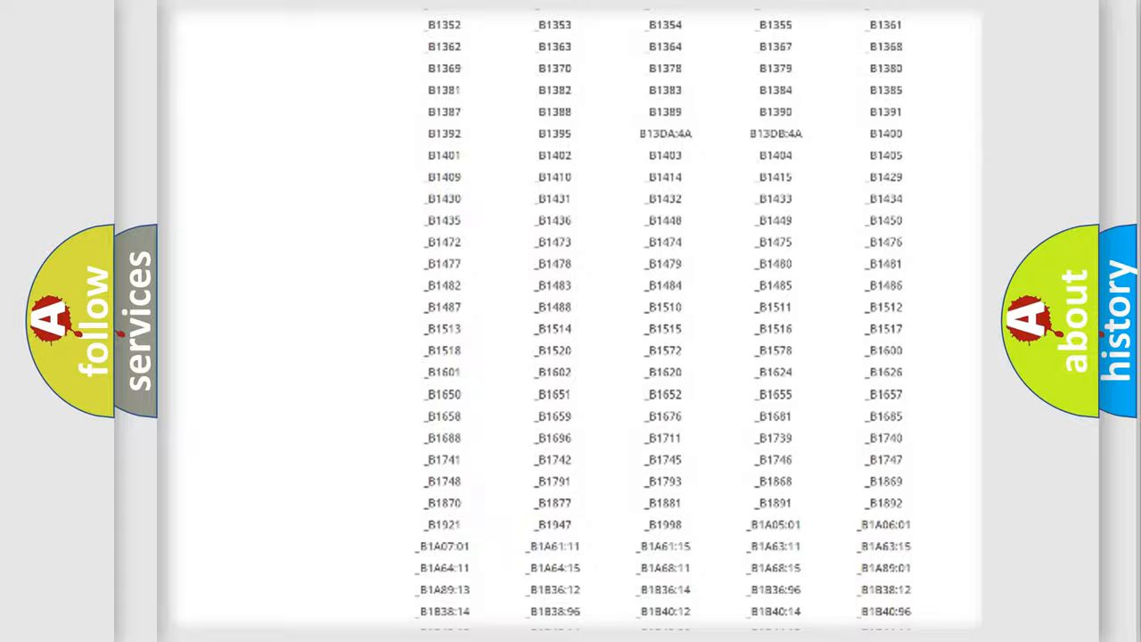